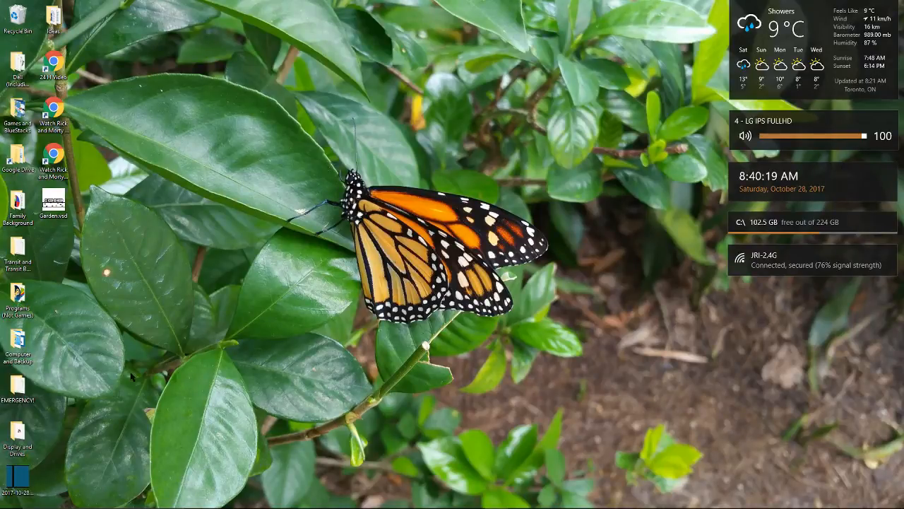
mouse_move(190, 368)
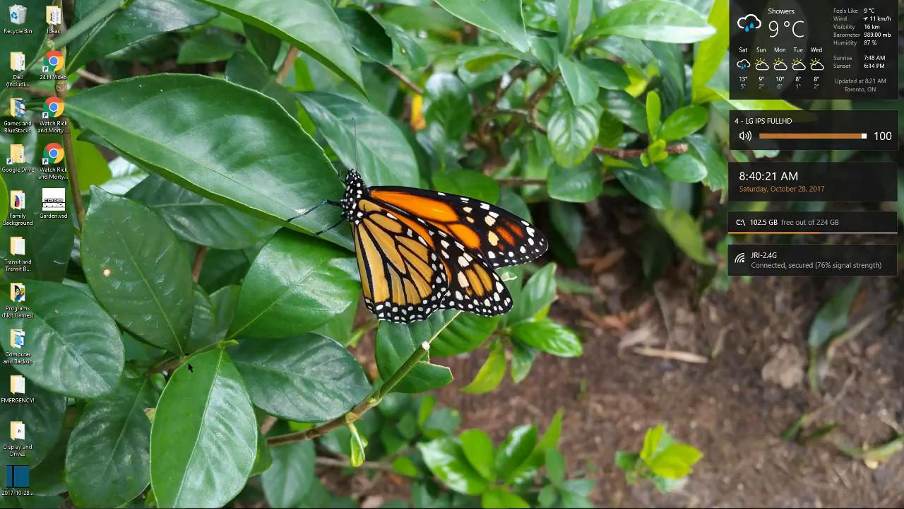
mouse_move(804, 325)
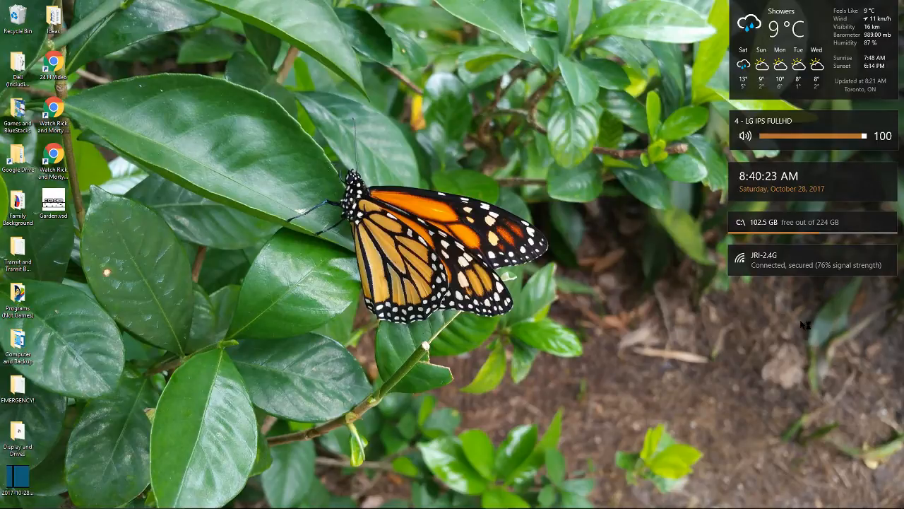
mouse_move(802, 325)
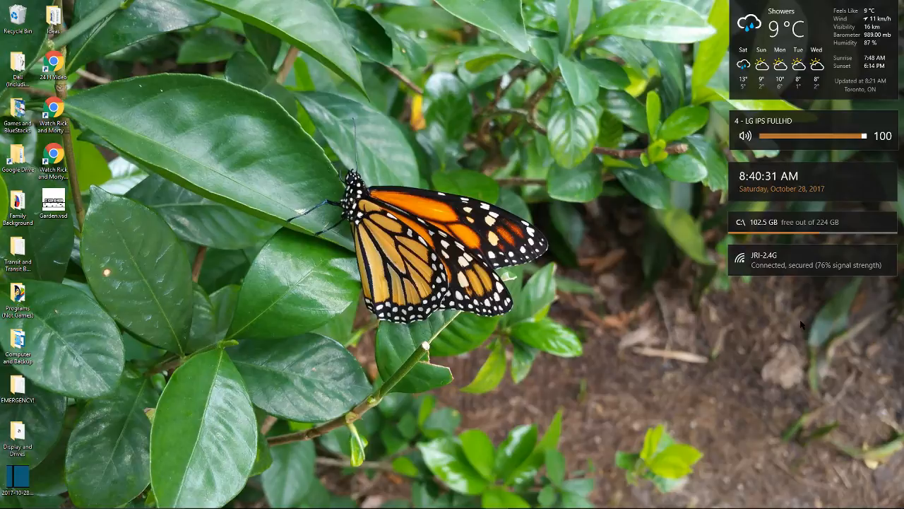
mouse_move(802, 282)
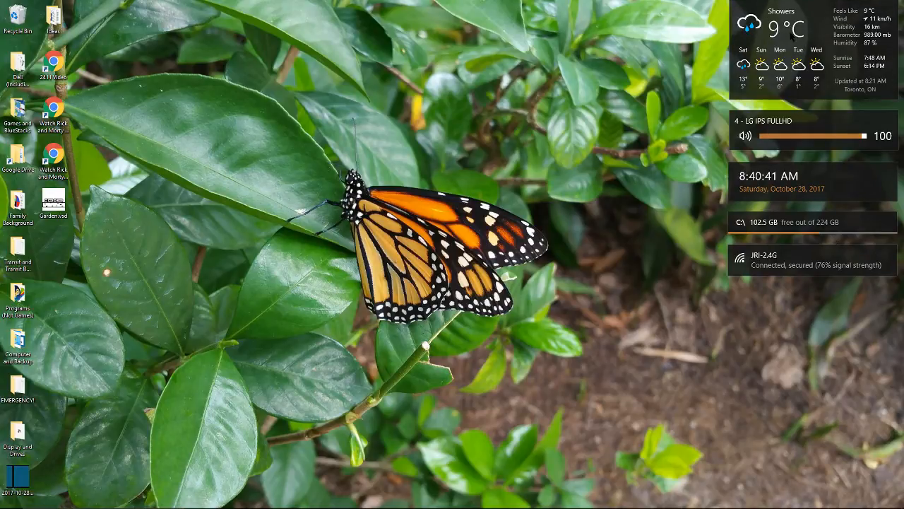
mouse_move(536, 292)
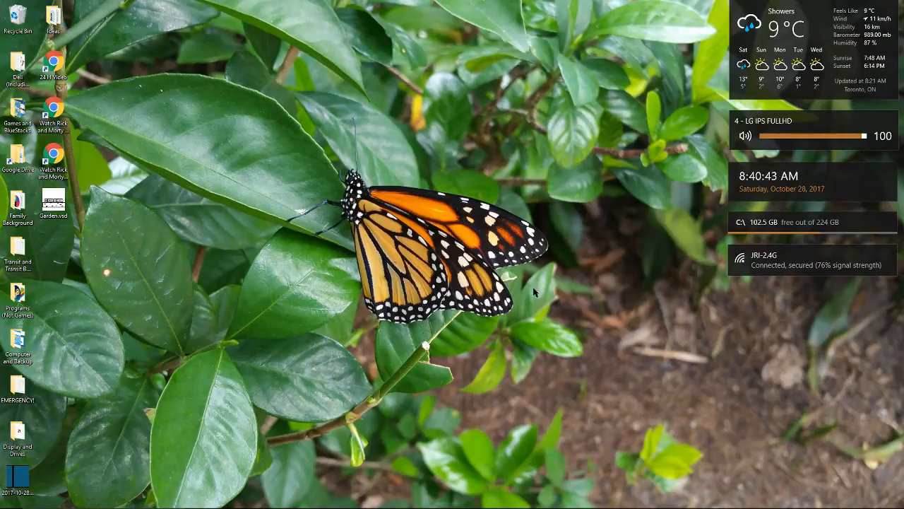
mouse_move(554, 283)
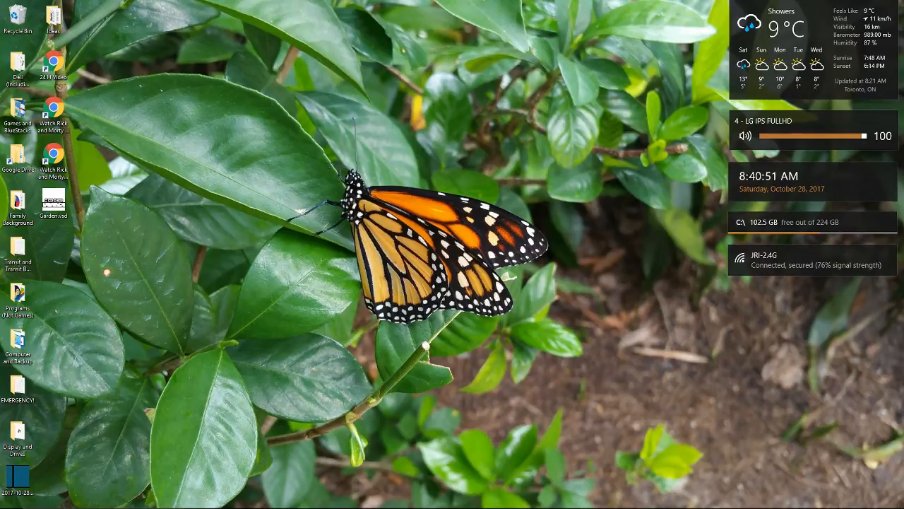
mouse_move(576, 277)
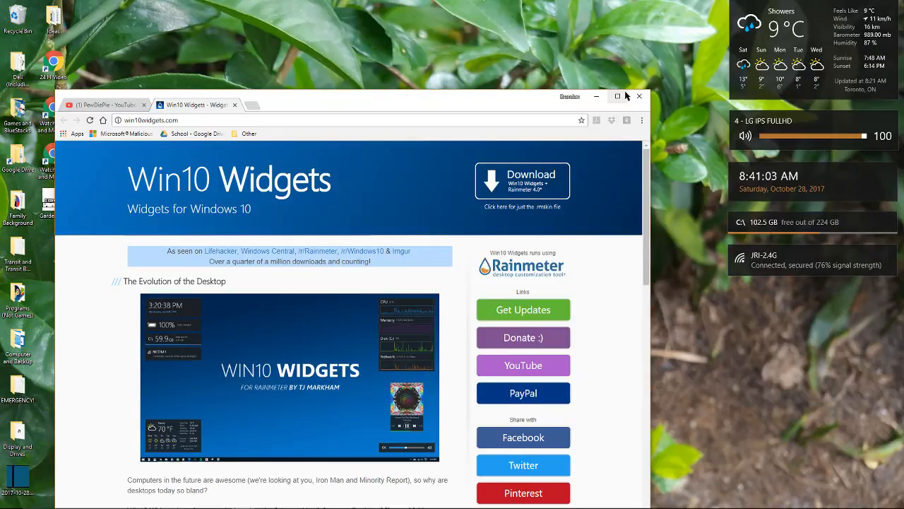
Maximize Chrome, browse win10widgets.com, and download the Win10 Widgets + Rainmeter installer.
click(616, 96)
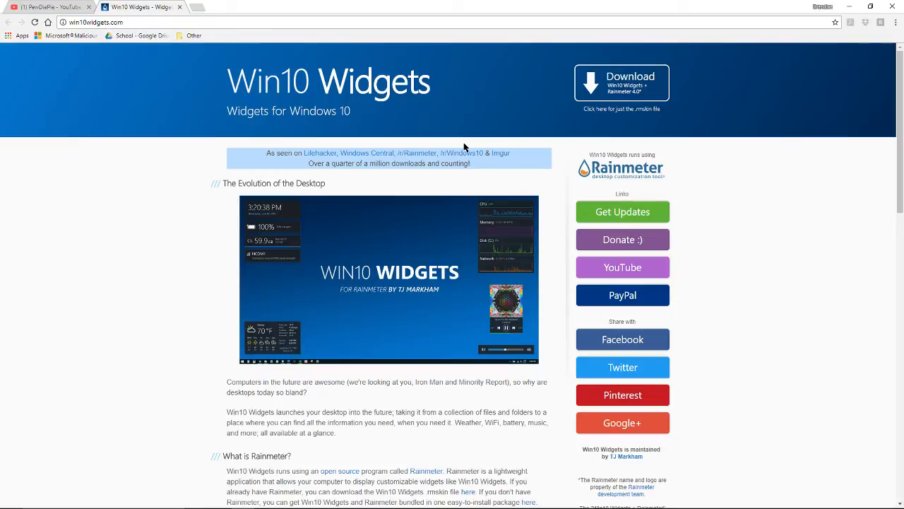
mouse_move(507, 149)
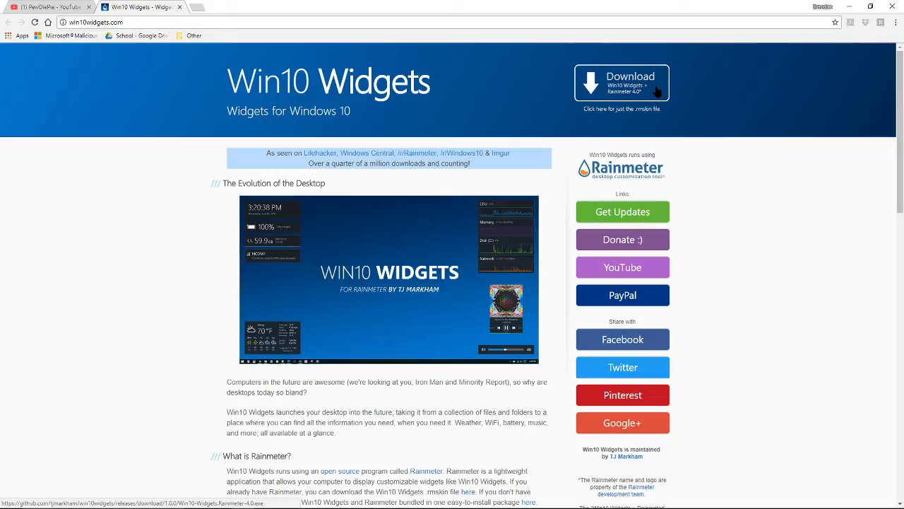
mouse_move(657, 92)
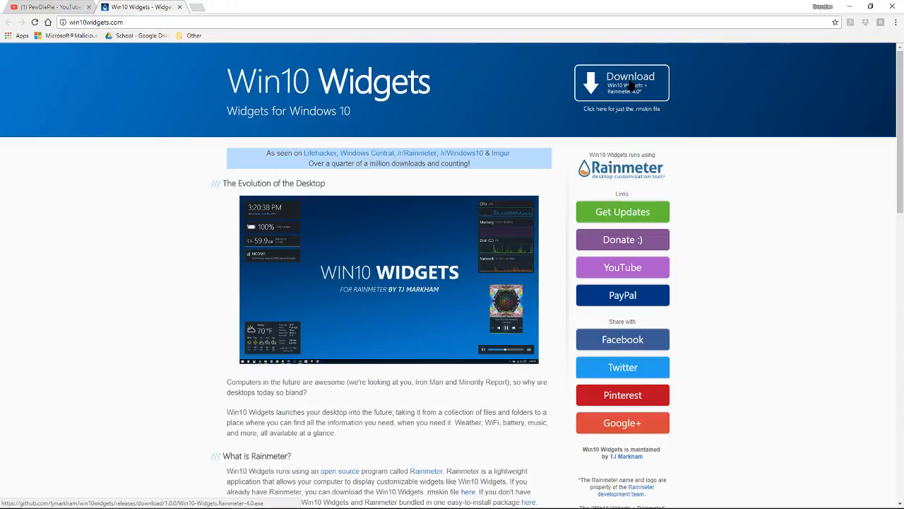
scroll(down, 3)
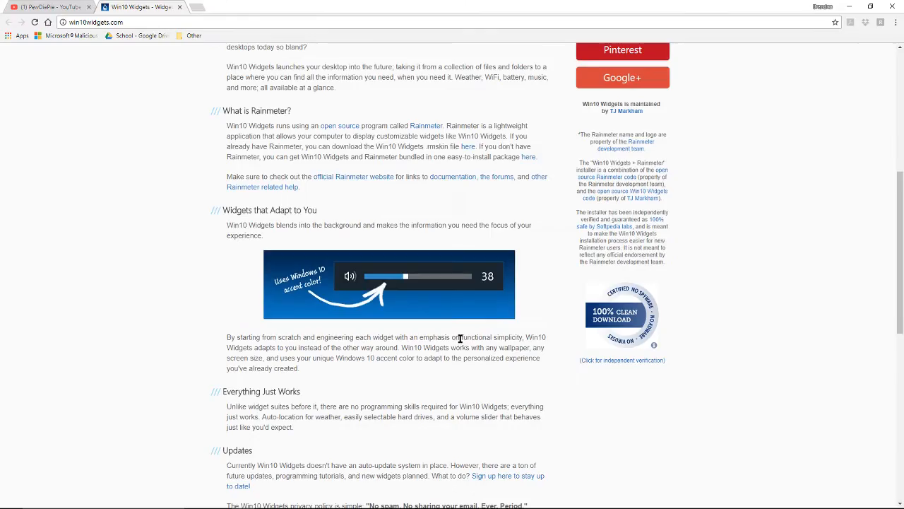
scroll(down, 3)
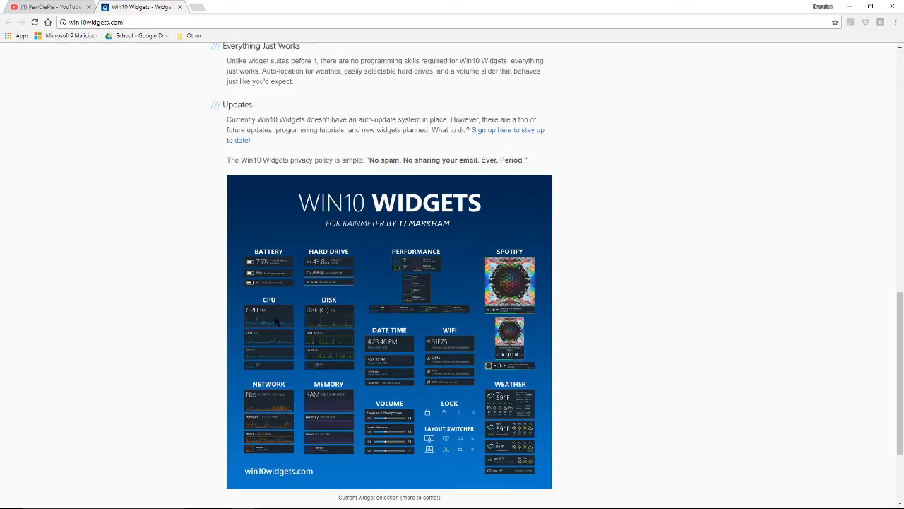
mouse_move(386, 279)
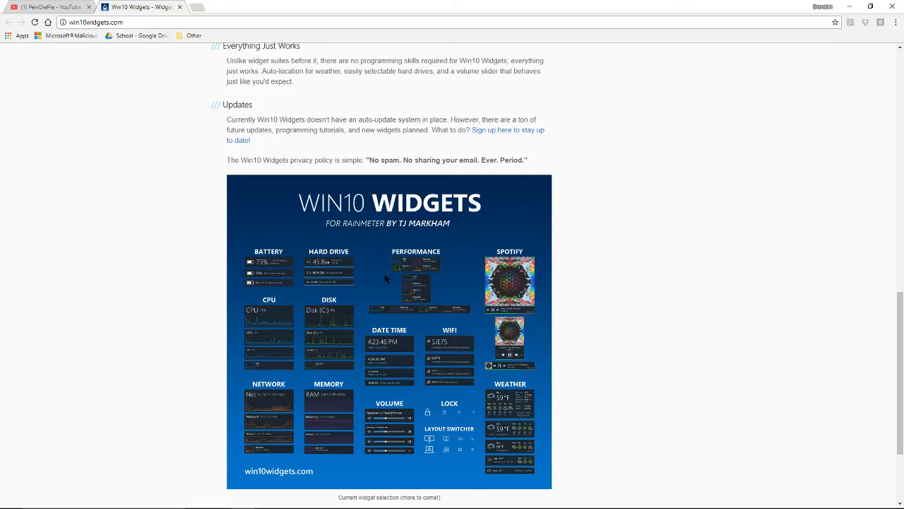
mouse_move(433, 318)
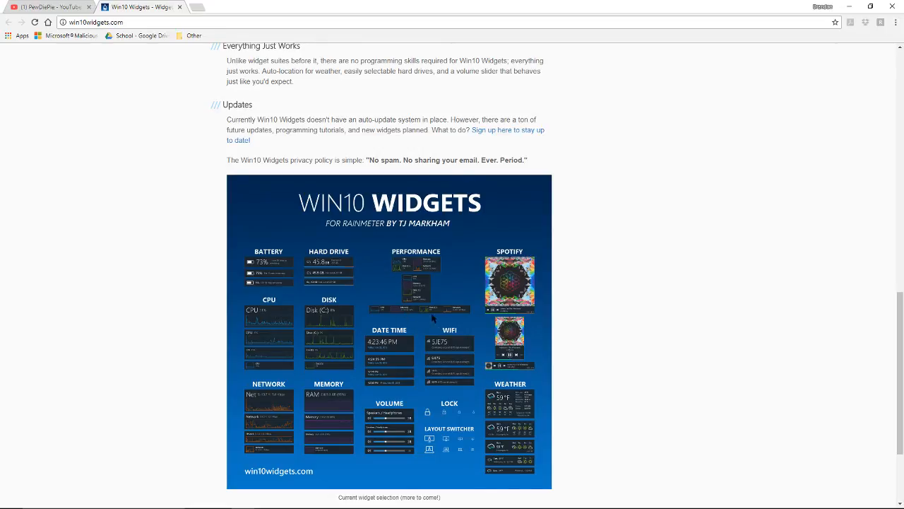
scroll(up, 3)
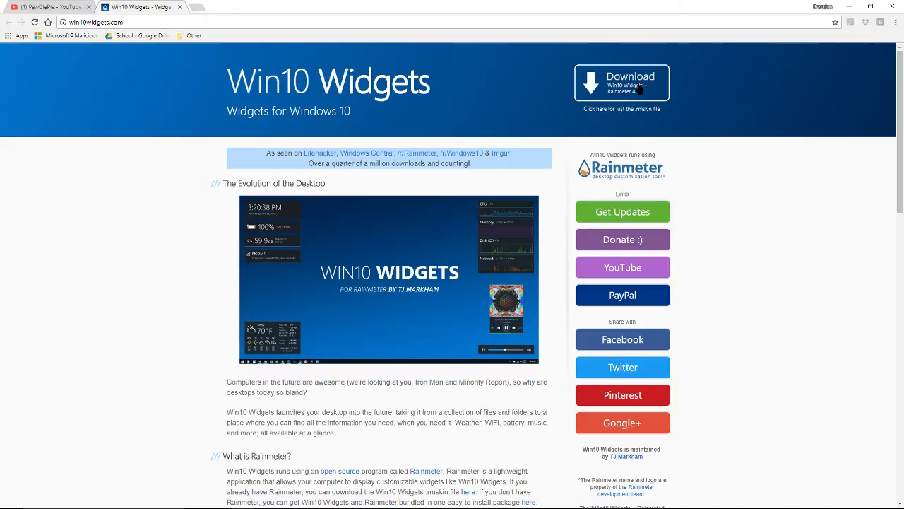
click(621, 82)
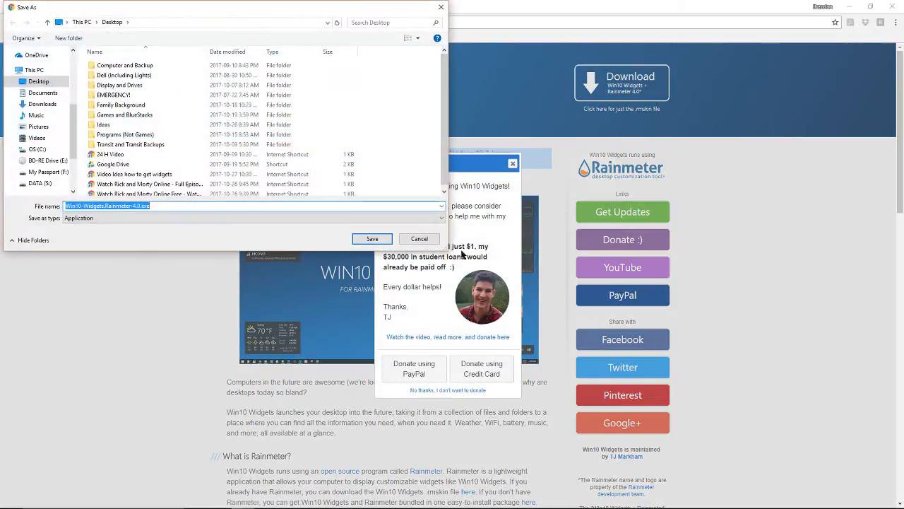
Save the Win10 Widgets + Rainmeter installer to the Desktop.
click(372, 238)
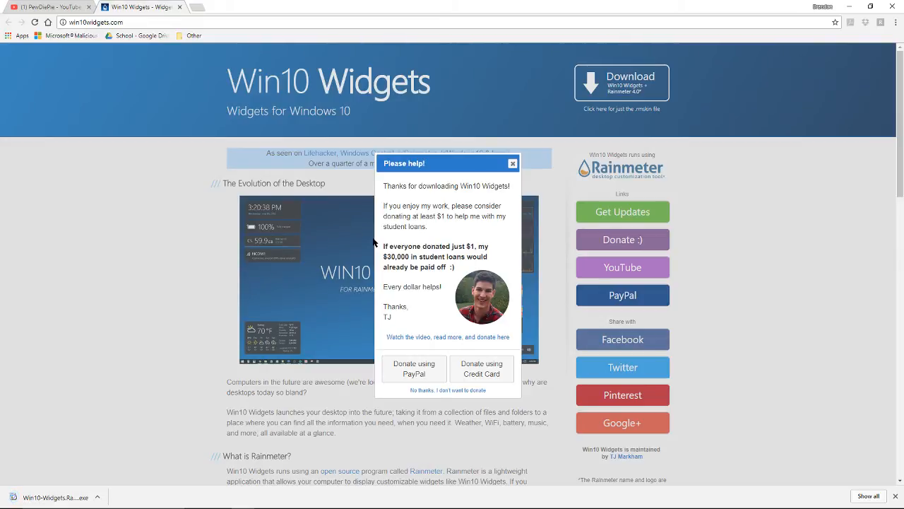
mouse_move(394, 279)
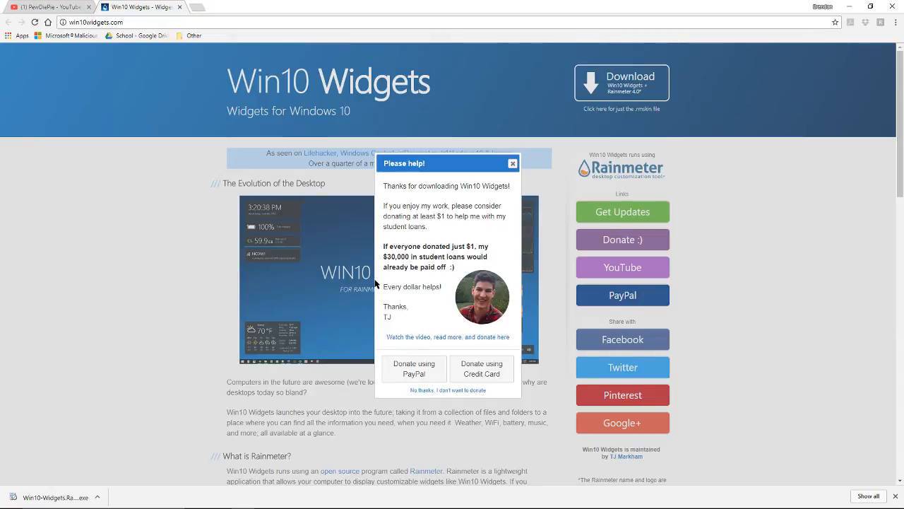
mouse_move(470, 392)
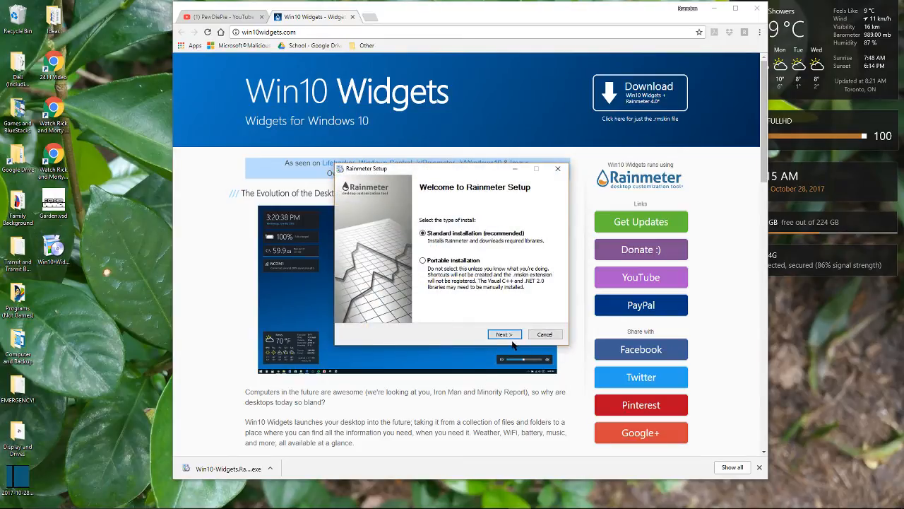
Install Rainmeter with 'Launch Rainmeter on startup' checked, then finish setup.
click(502, 333)
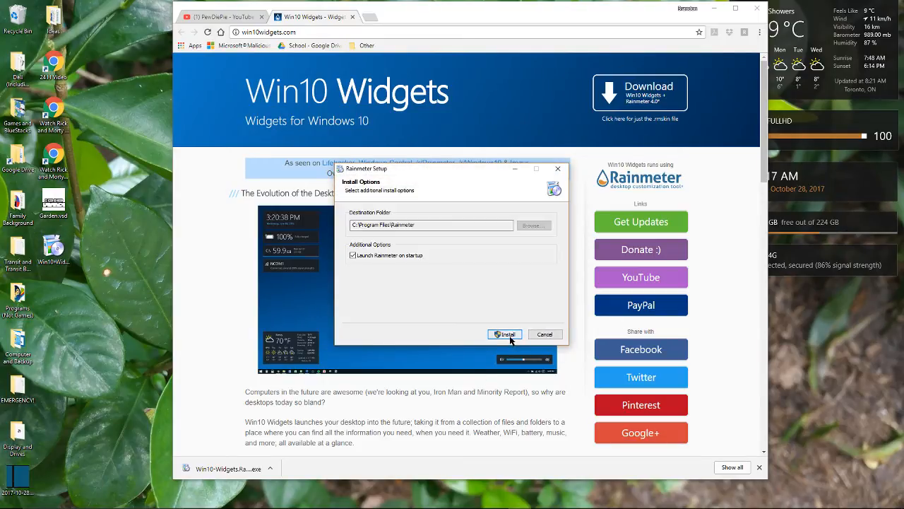
click(504, 333)
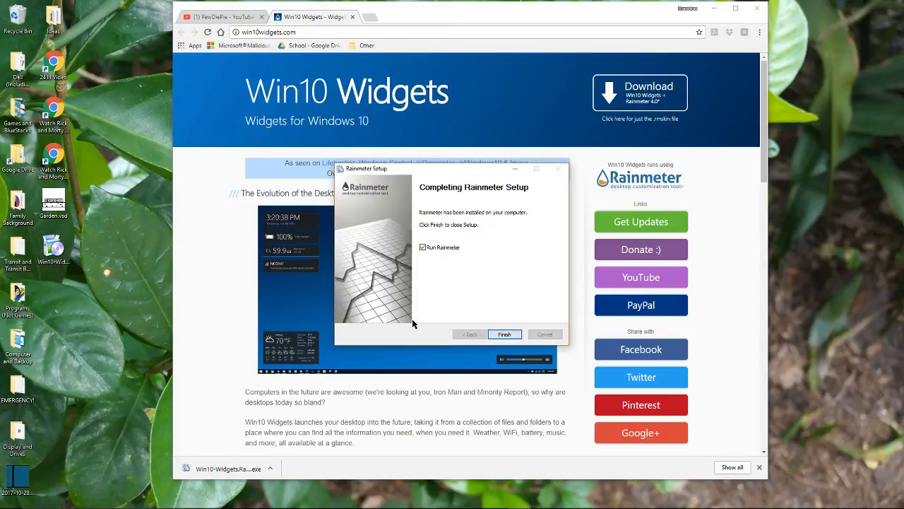
click(504, 333)
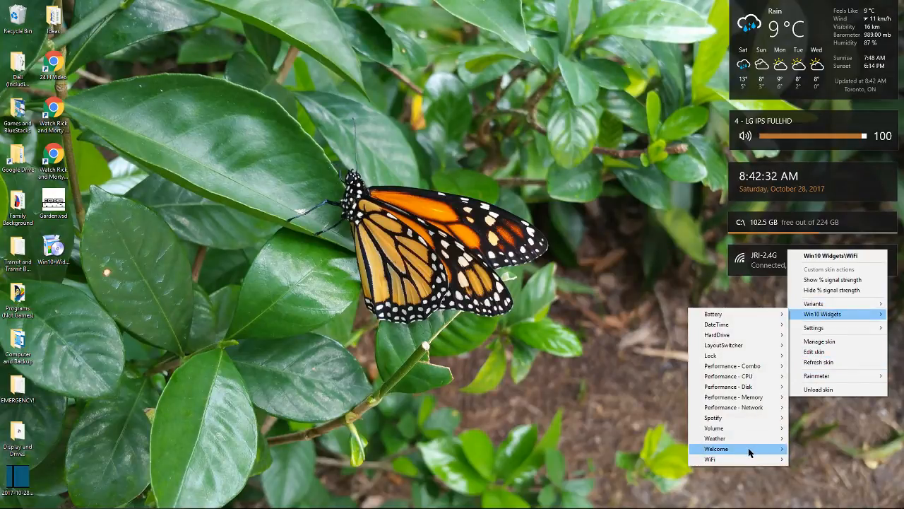
Load the Win10 Widgets Welcome window, then add the Spotify player widget.
click(716, 449)
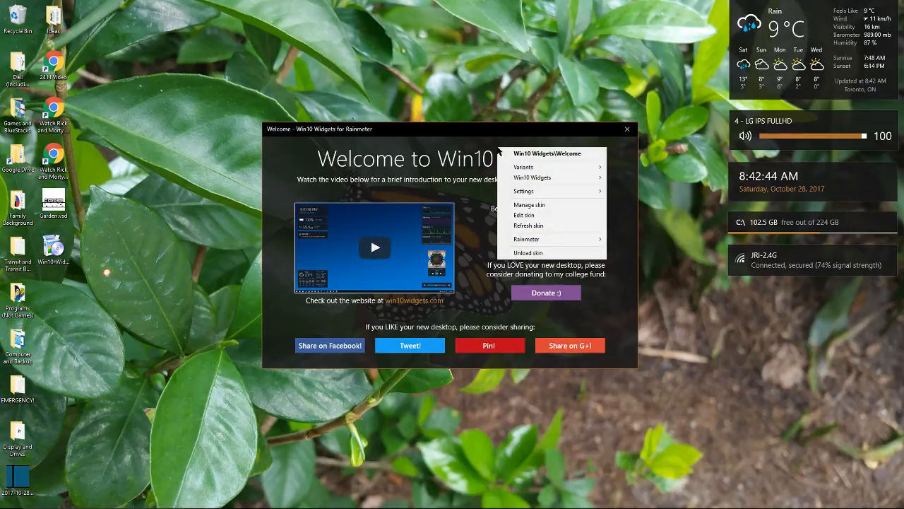
click(503, 119)
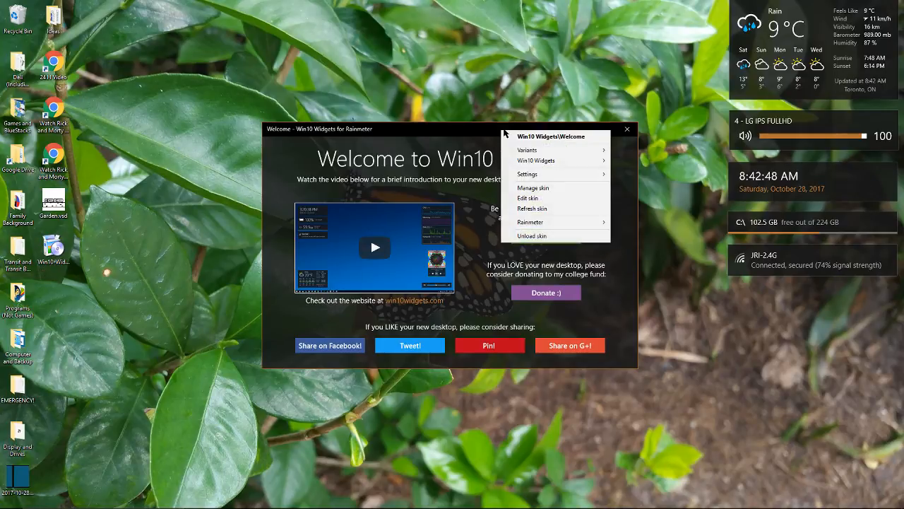
mouse_move(548, 198)
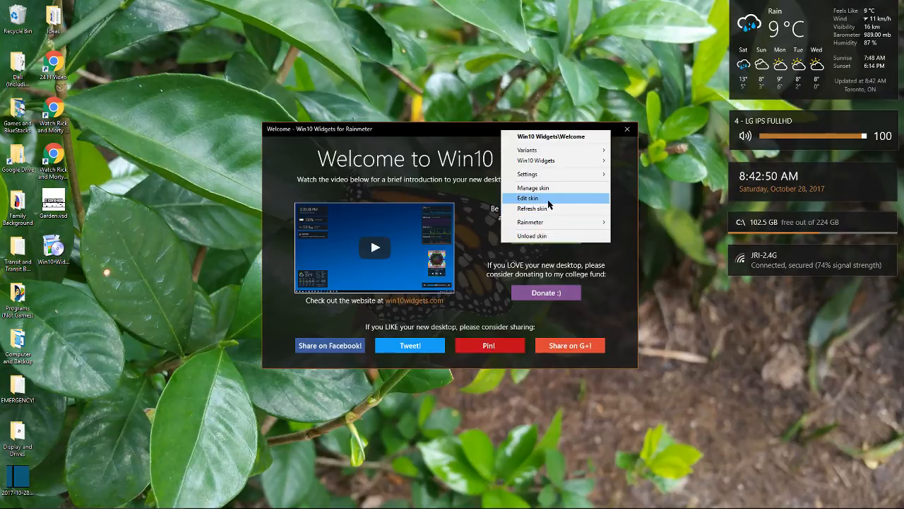
mouse_move(536, 161)
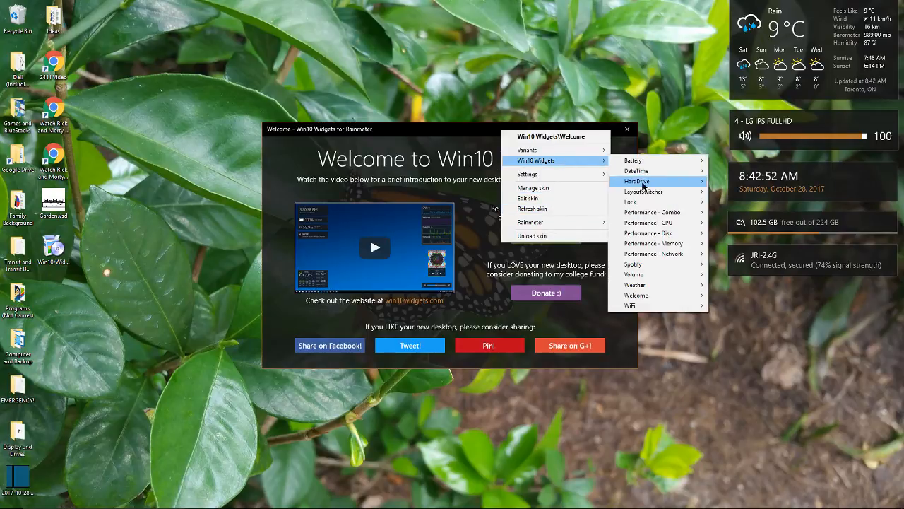
mouse_move(636, 170)
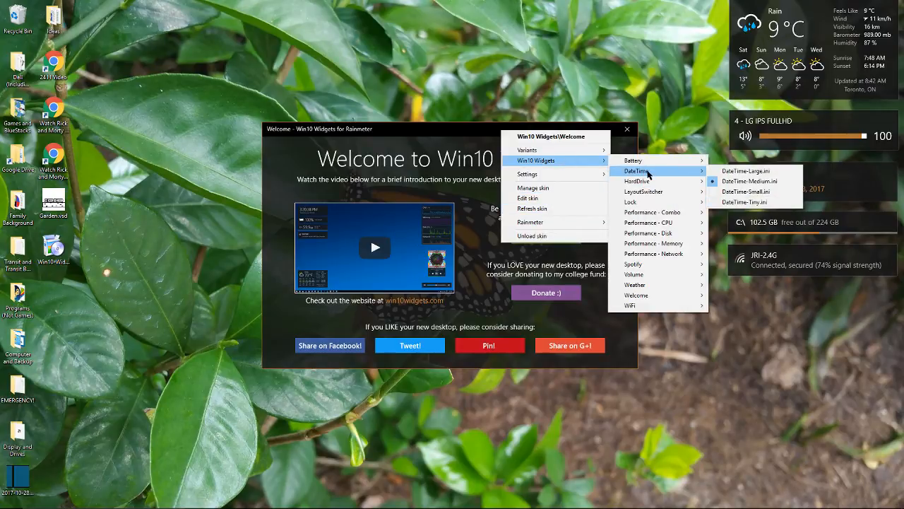
mouse_move(633, 263)
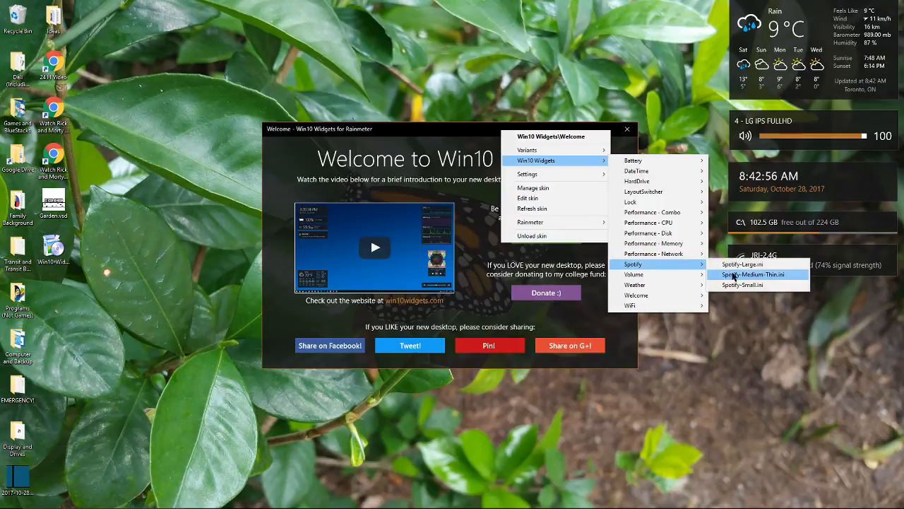
click(753, 274)
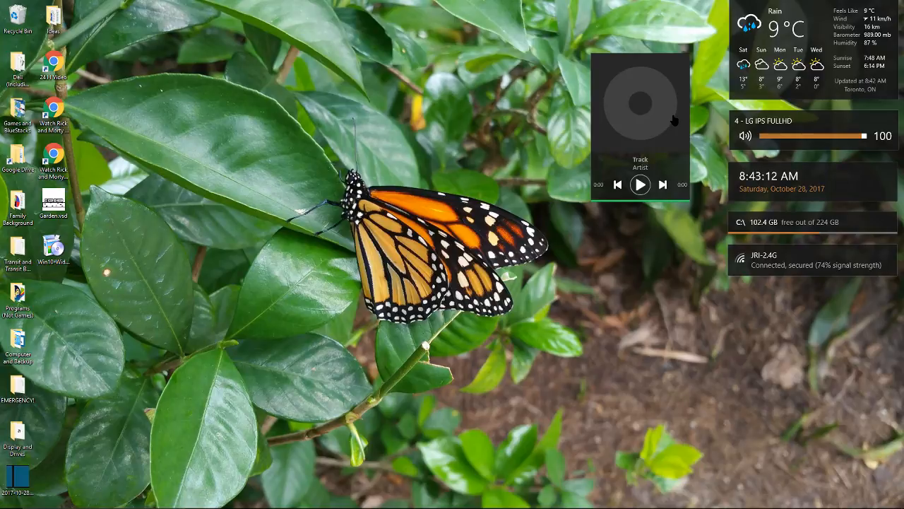
mouse_move(664, 127)
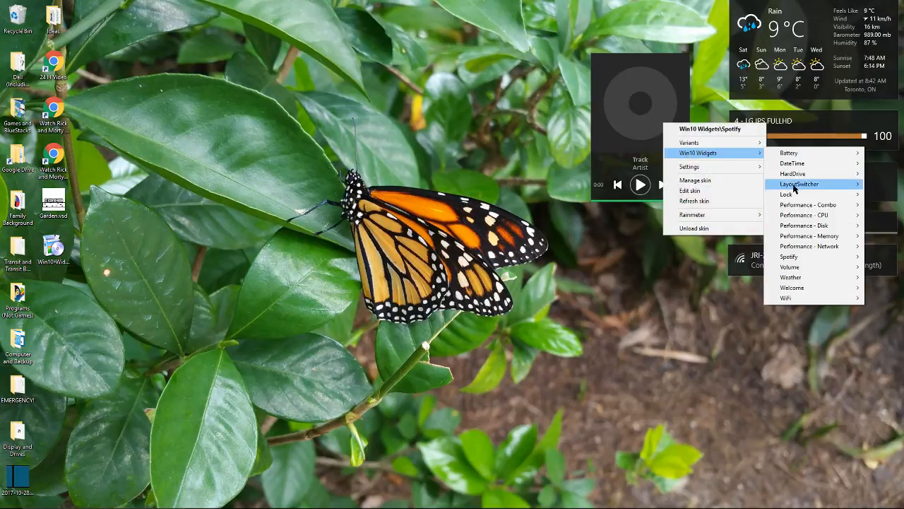
mouse_move(807, 204)
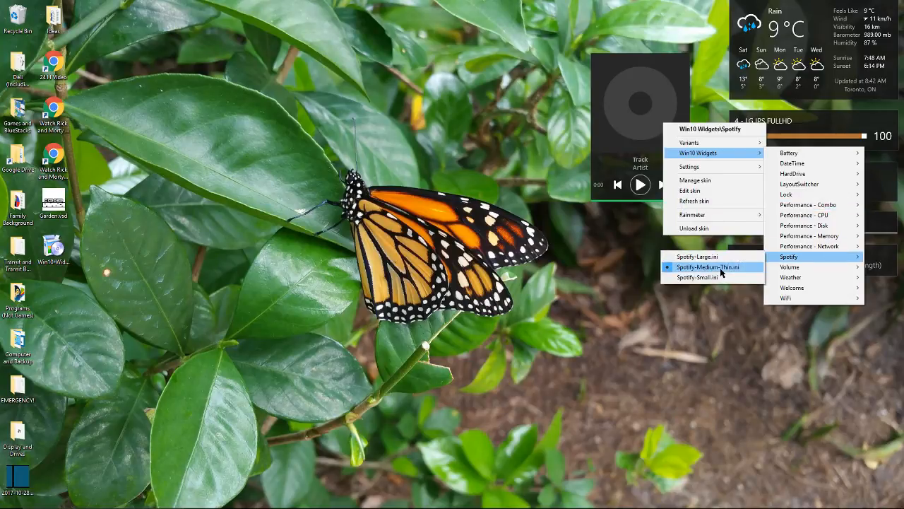
Switch the Spotify widget to Spotify-Medium-Thin.ini.
click(707, 267)
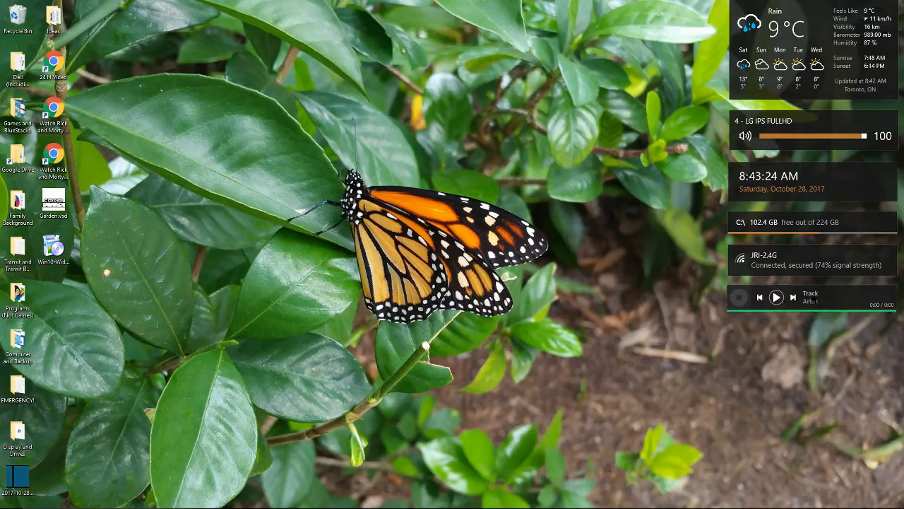
Open the slim Spotify widget's skin options menu.
right_click(791, 296)
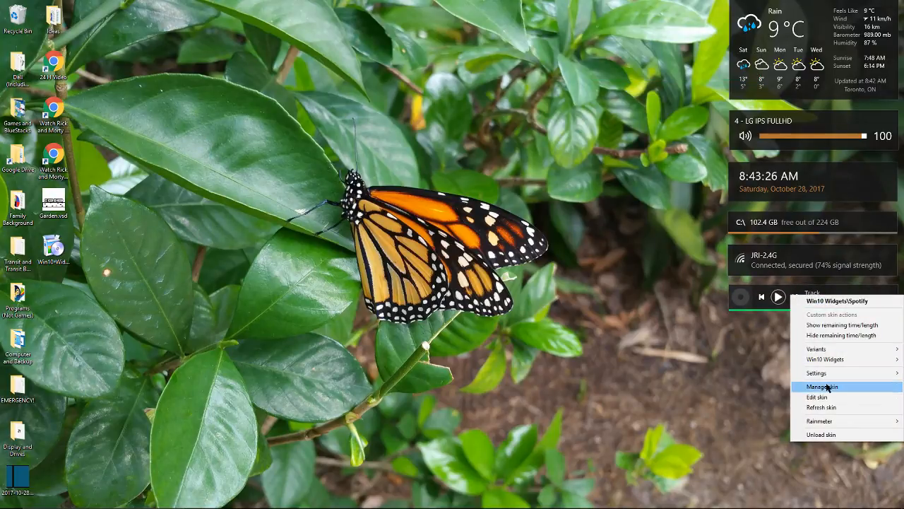
mouse_move(832, 440)
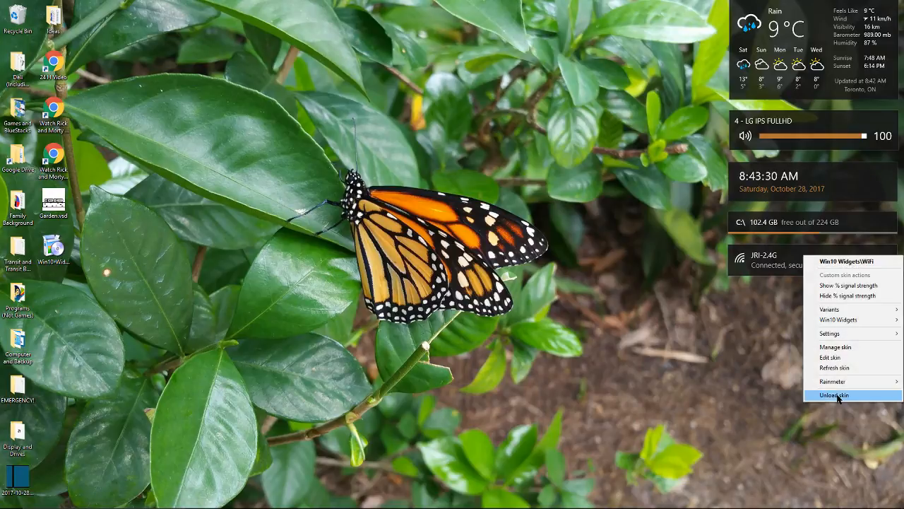
mouse_move(838, 319)
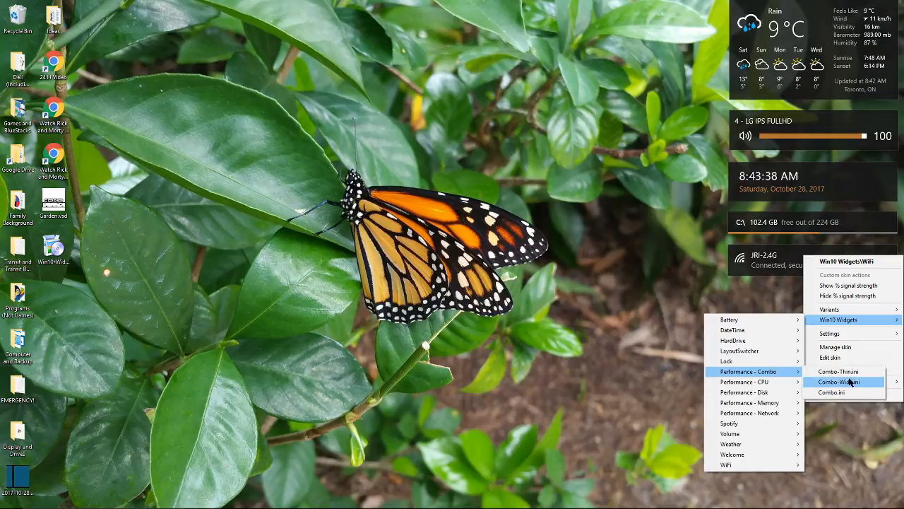
Load a Performance - Combo .ini widget showing CPU, memory, disk and network graphs.
click(843, 382)
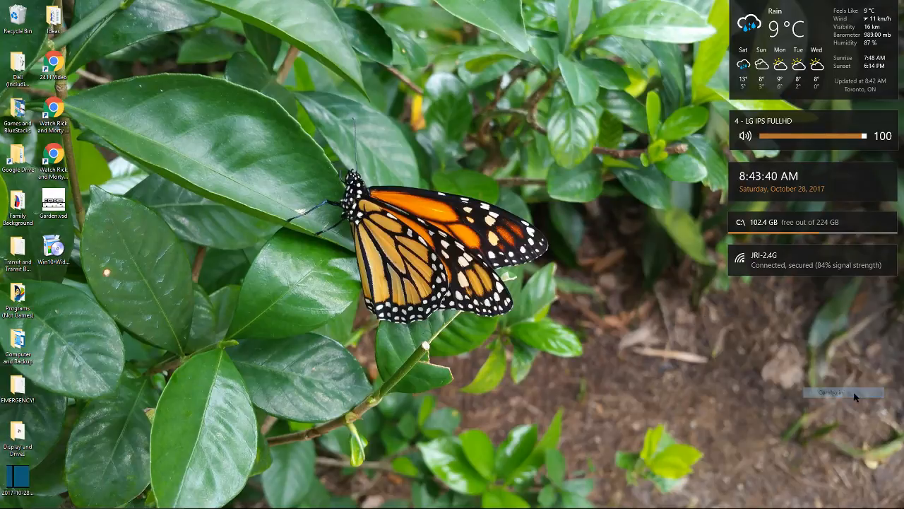
click(843, 393)
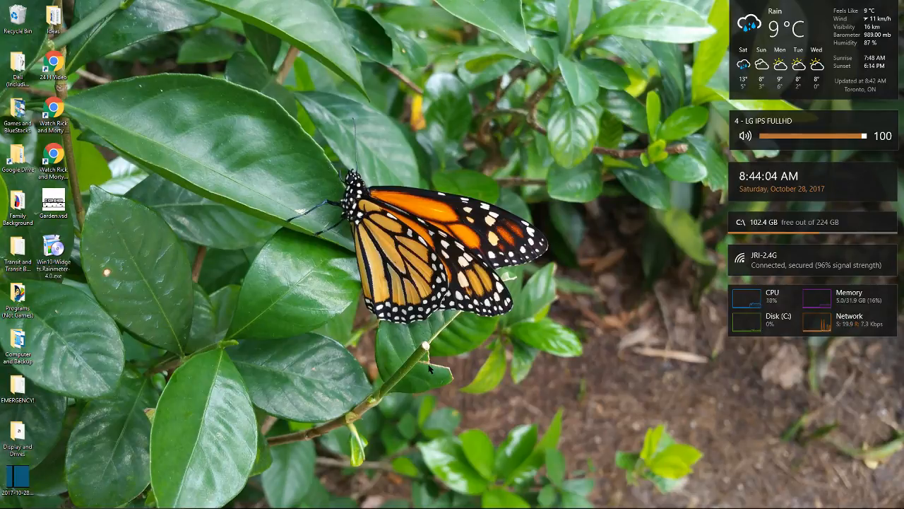
mouse_move(431, 364)
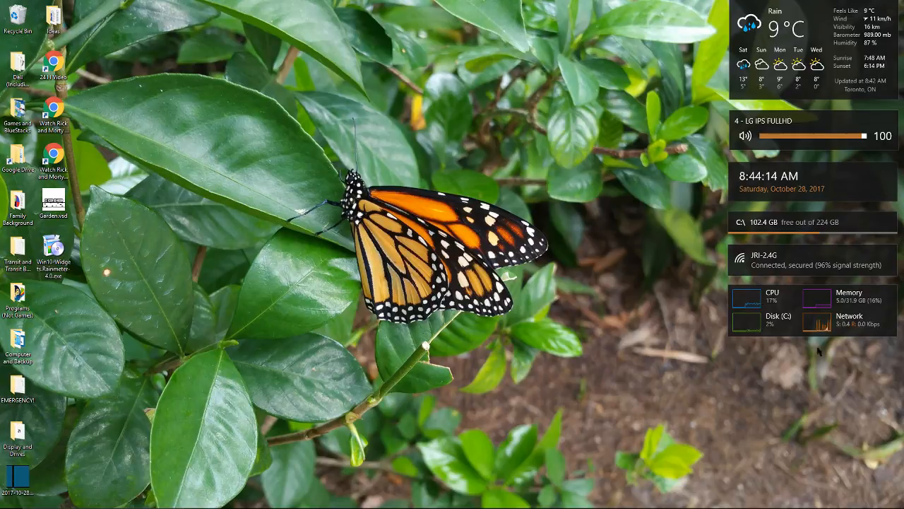
mouse_move(606, 421)
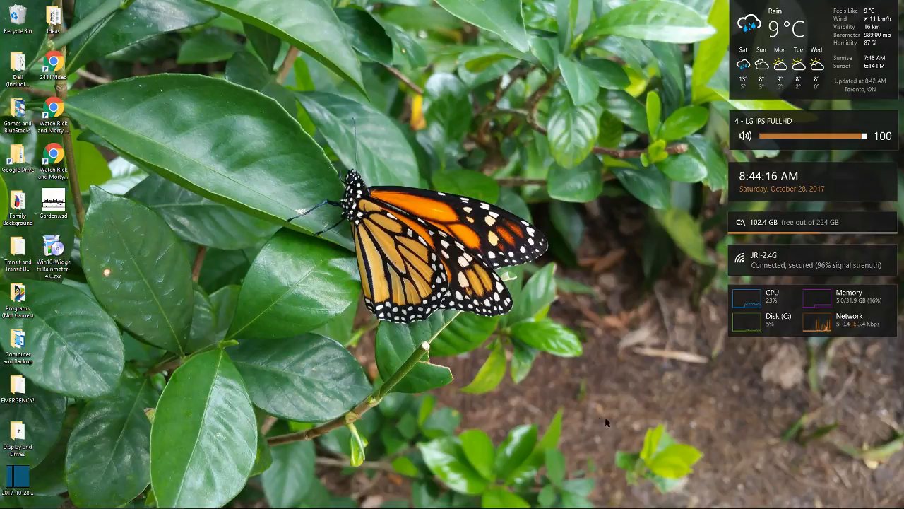